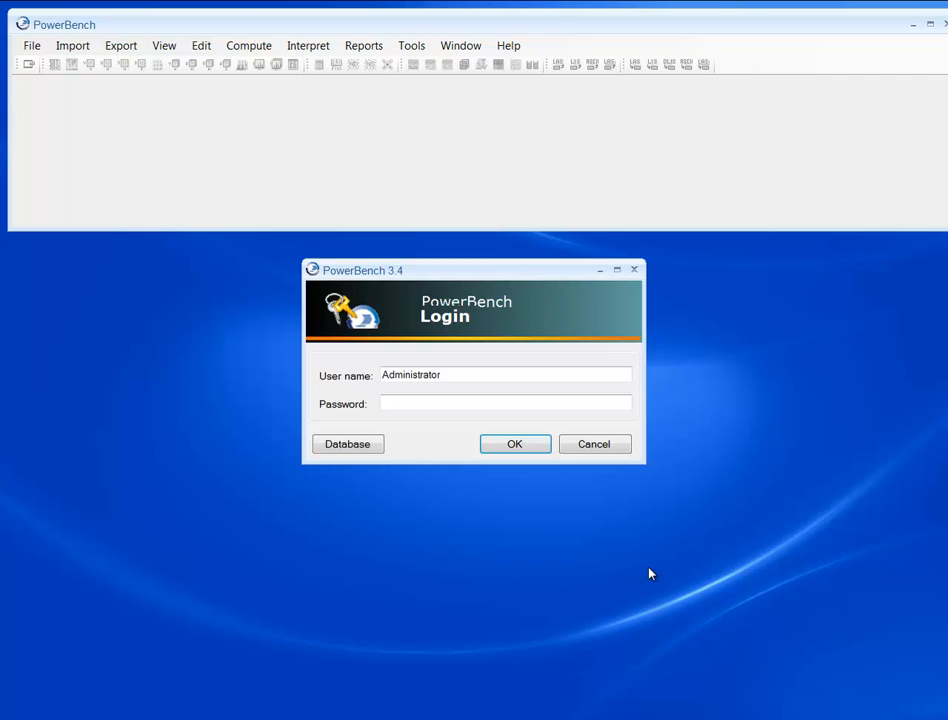
mouse_move(553, 488)
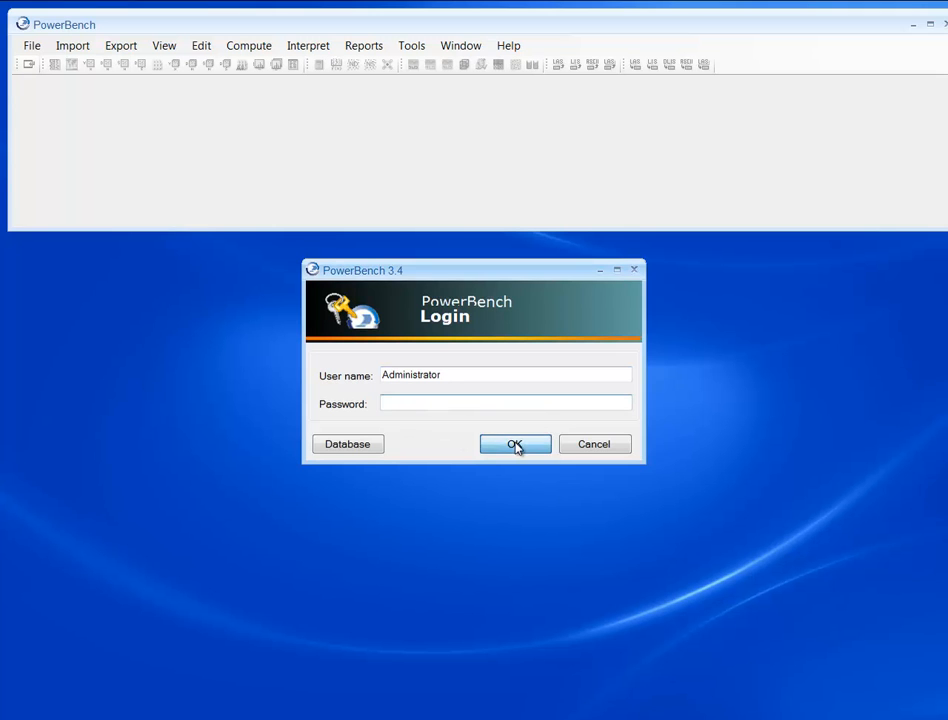
Step: Log in as Administrator to reach the Load Project list (GOM, Granite Wash, Teapot Dome, West Texas)
click(515, 444)
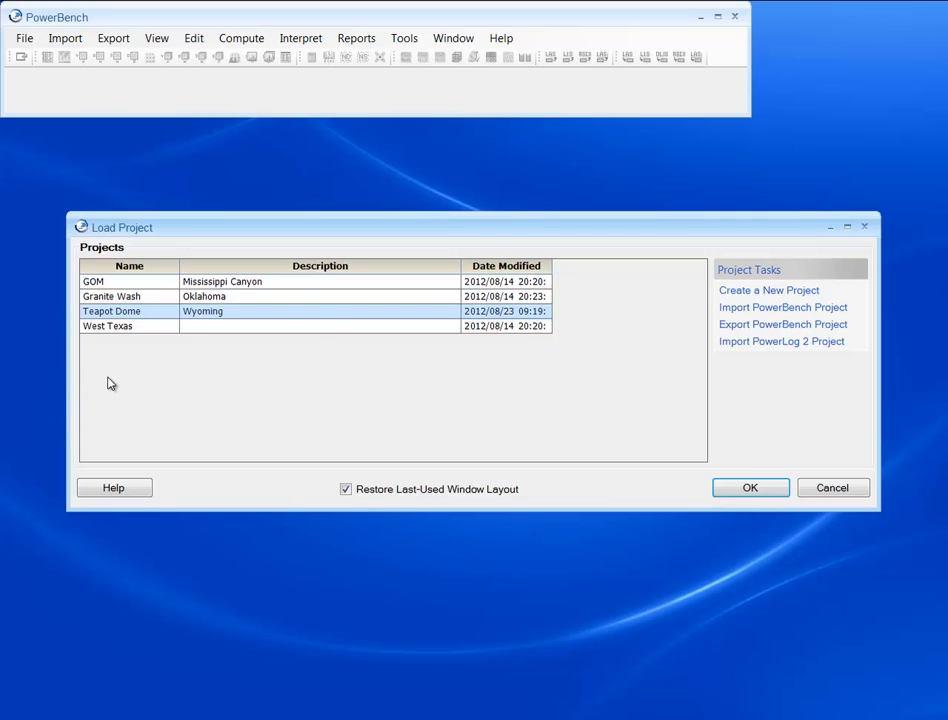
mouse_move(120, 287)
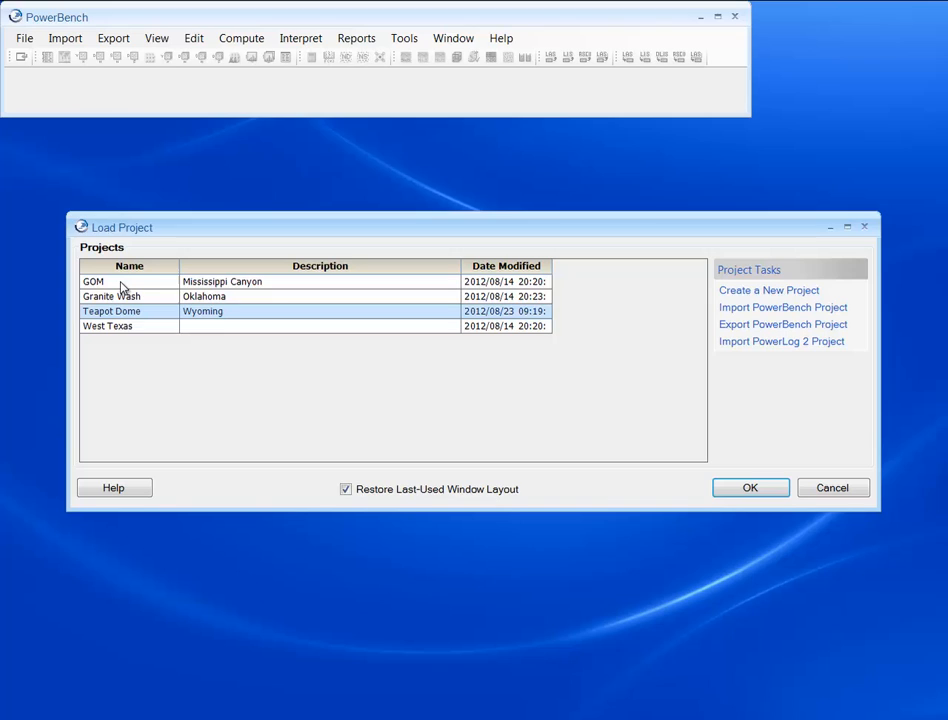
mouse_move(126, 288)
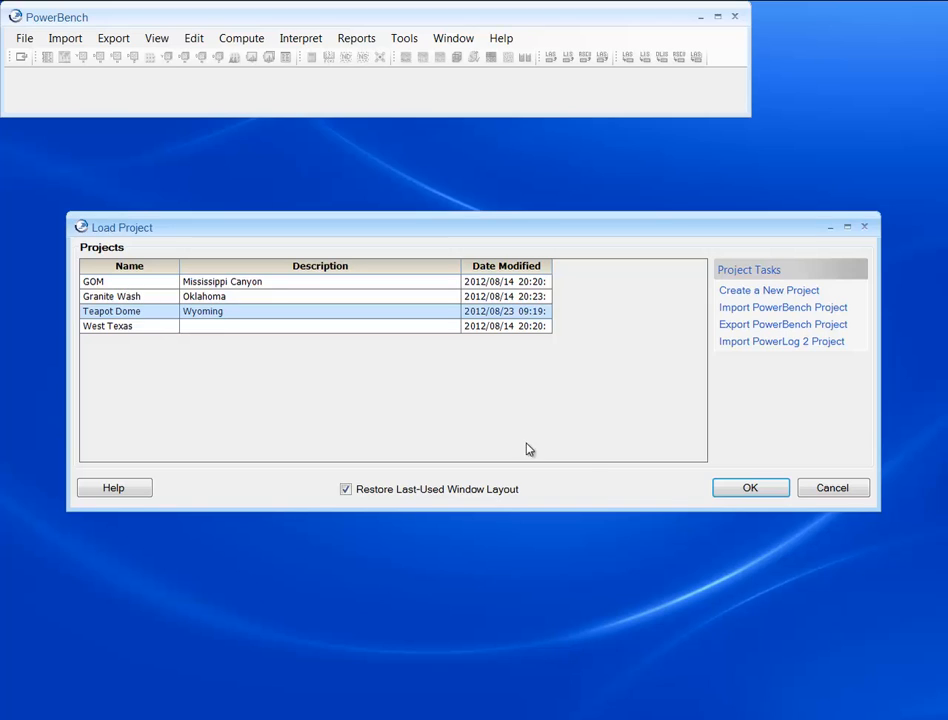
click(750, 487)
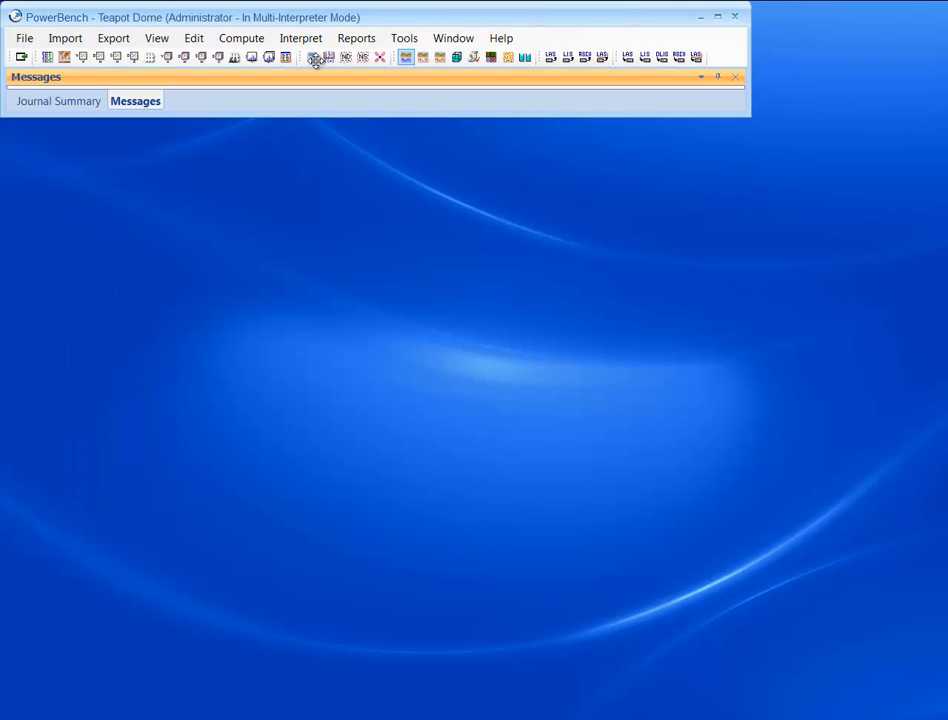
click(65, 38)
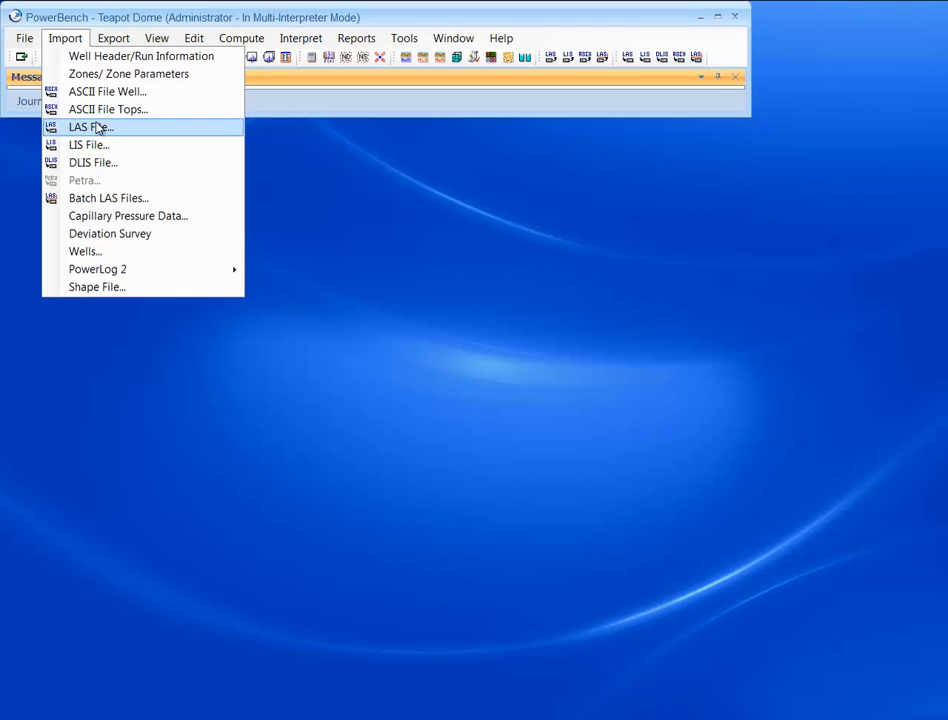
click(156, 38)
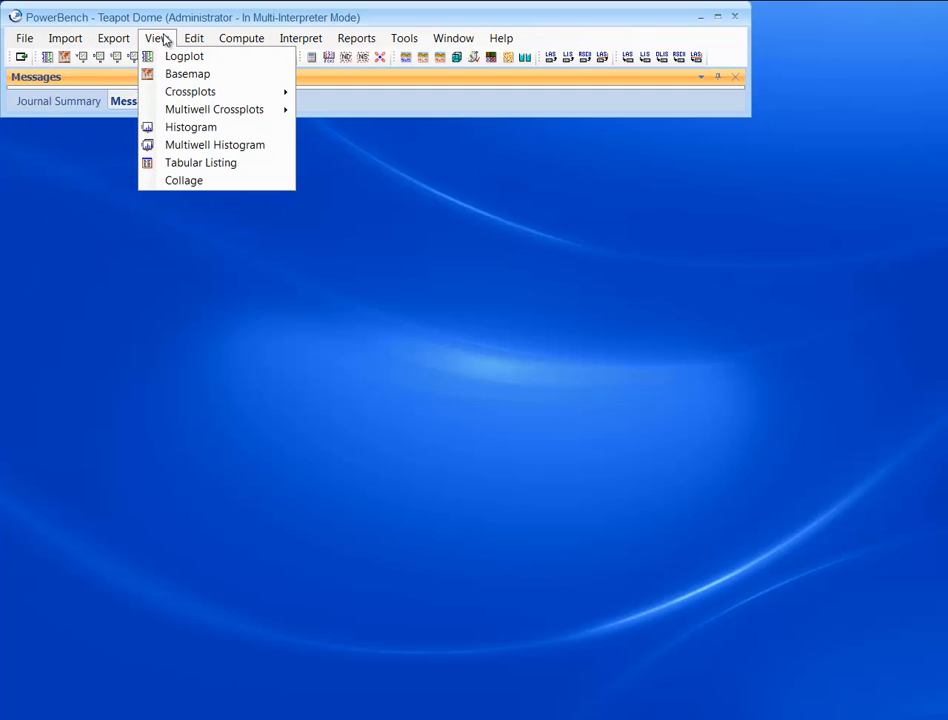
mouse_move(190, 127)
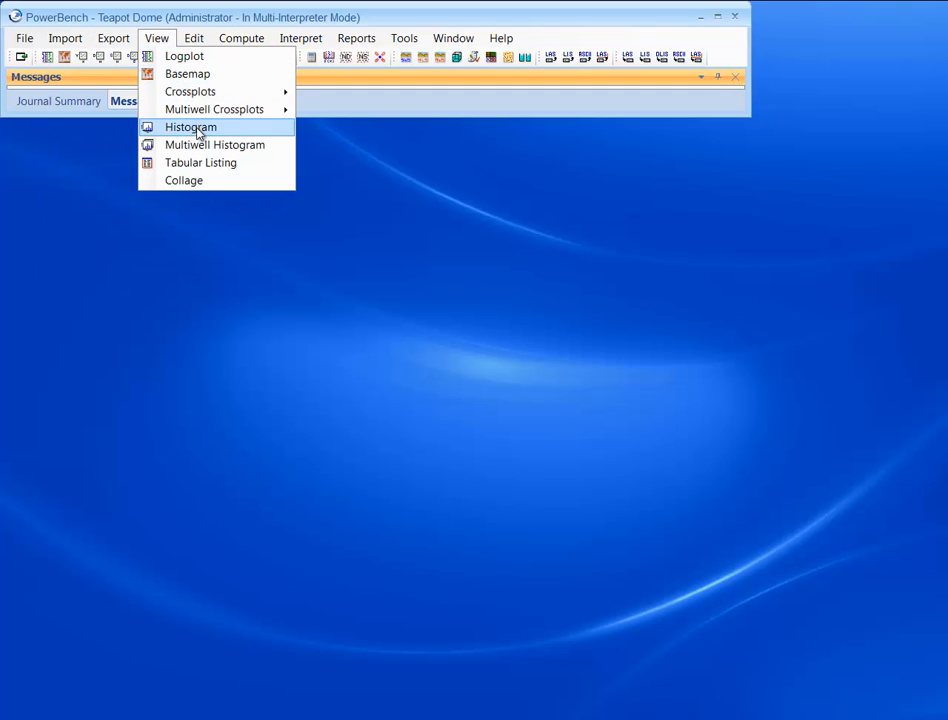
mouse_move(200, 162)
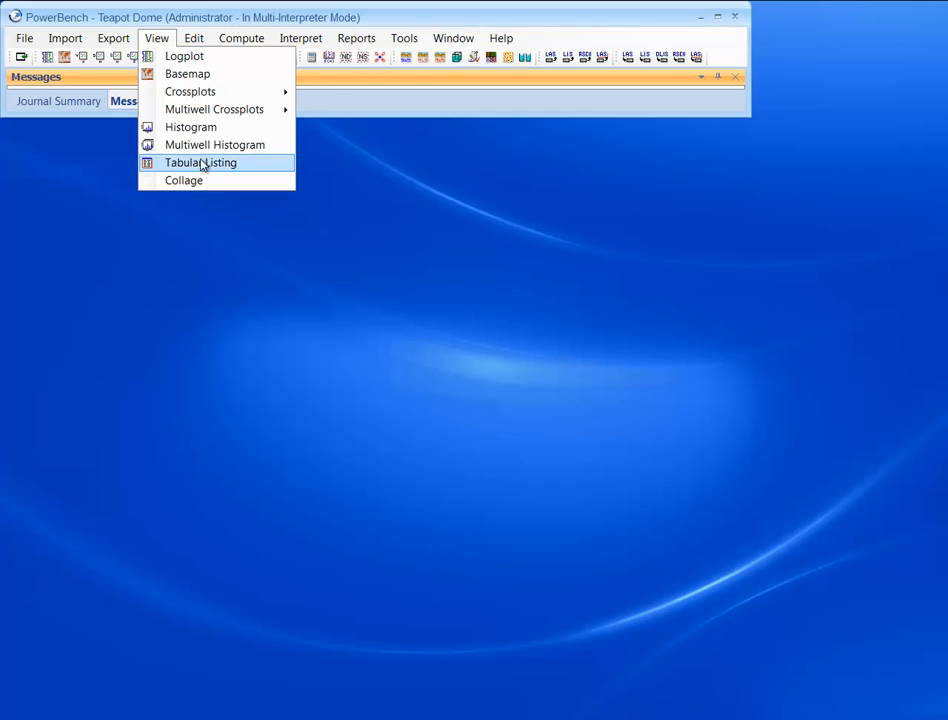
click(193, 38)
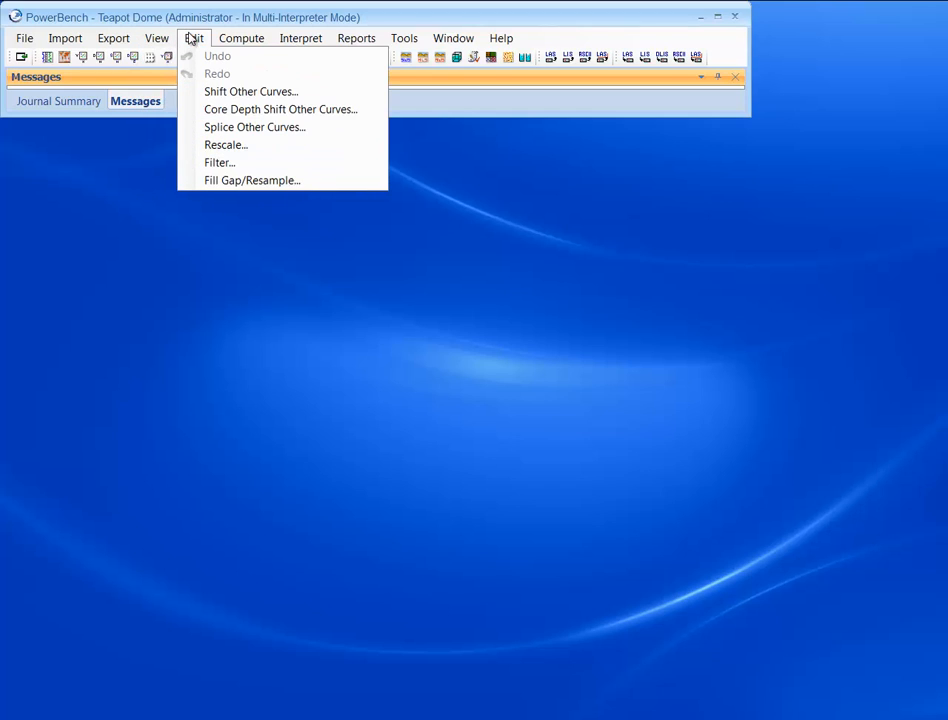
mouse_move(280, 109)
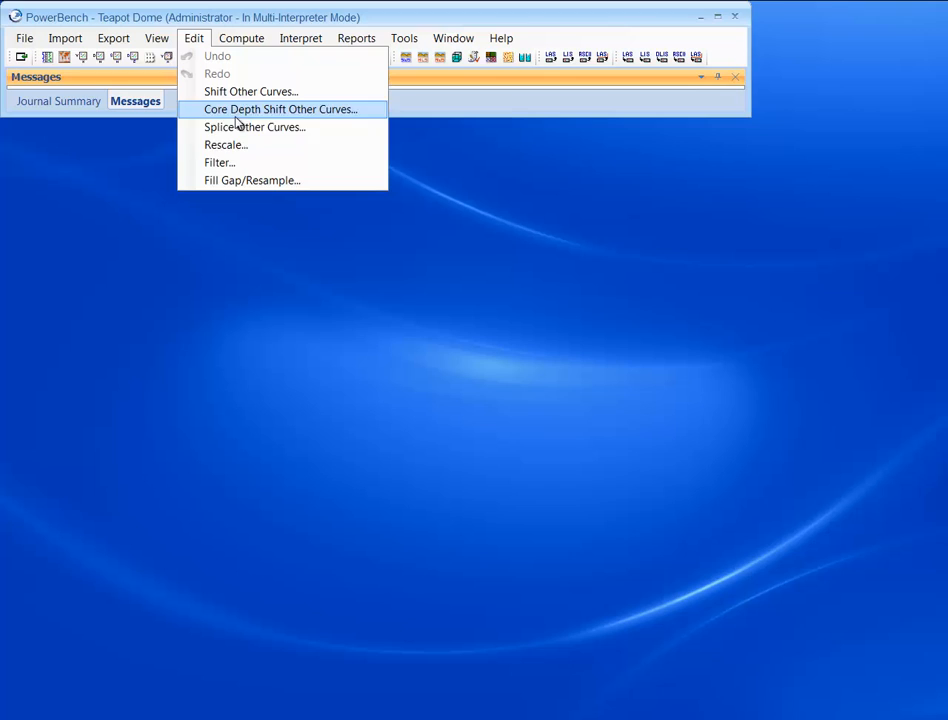
click(241, 38)
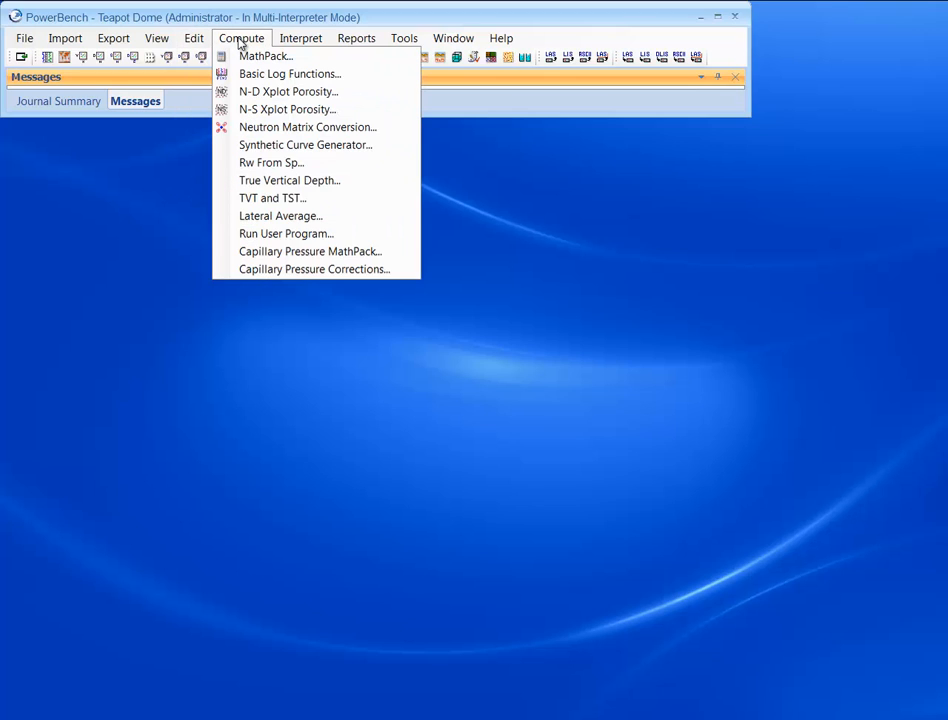
mouse_move(288, 91)
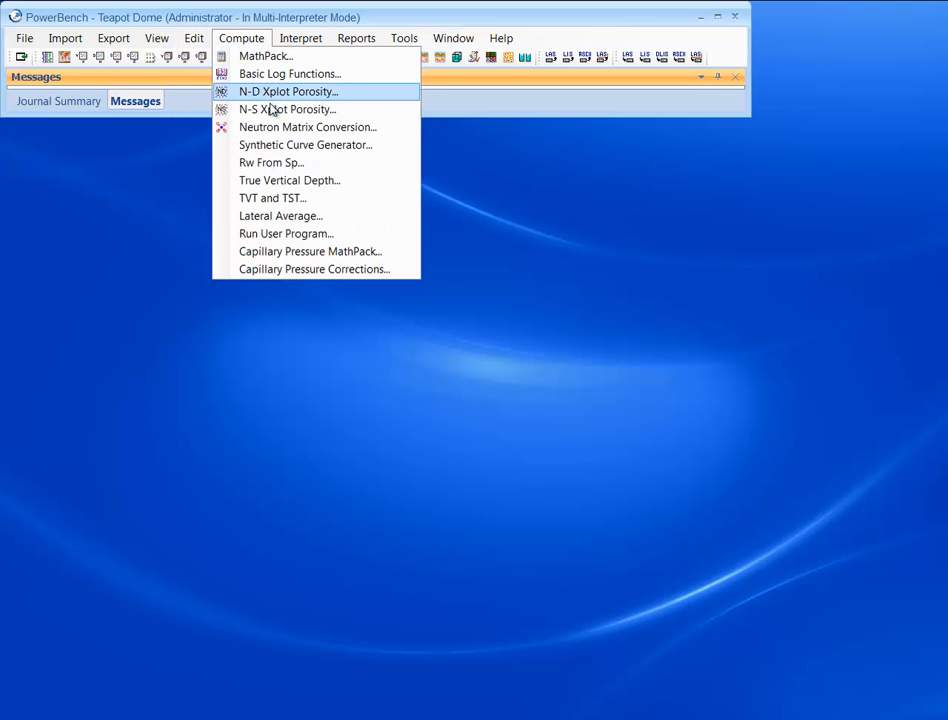
mouse_move(291, 269)
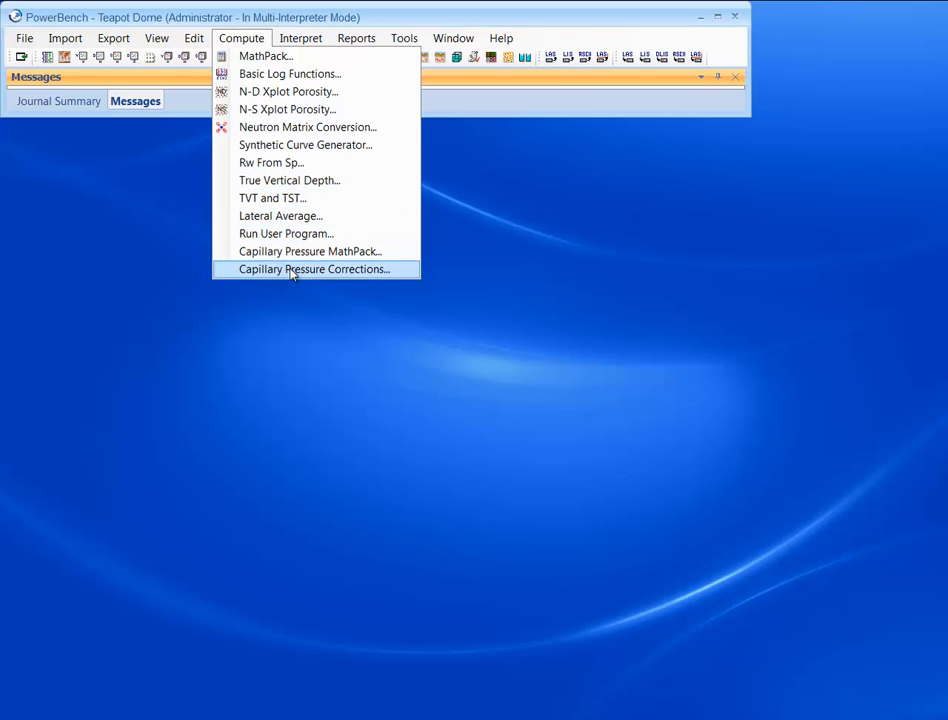
click(301, 38)
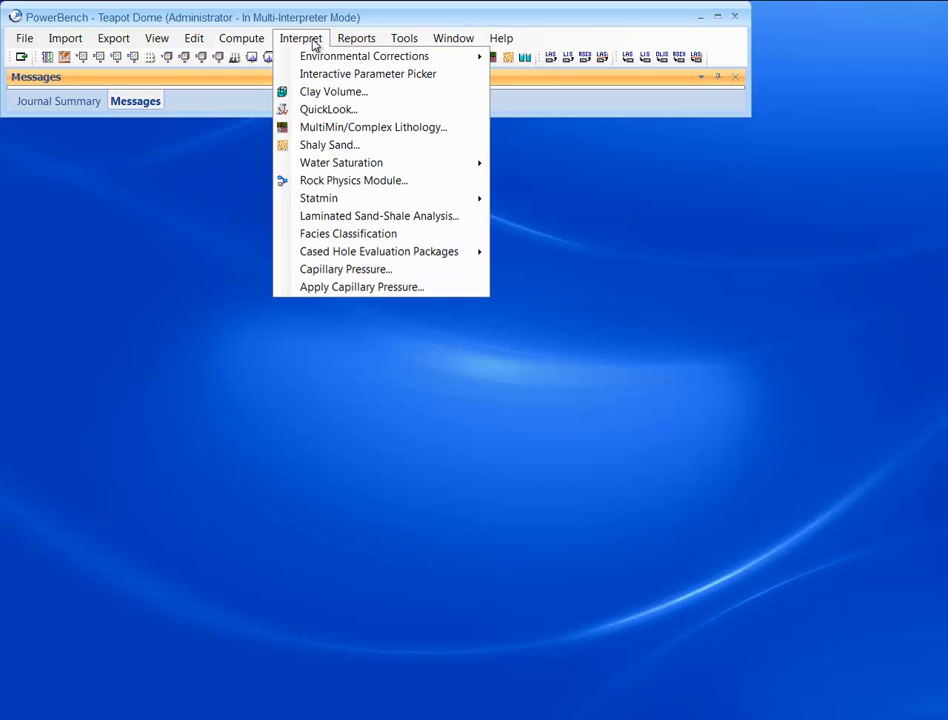
mouse_move(328, 109)
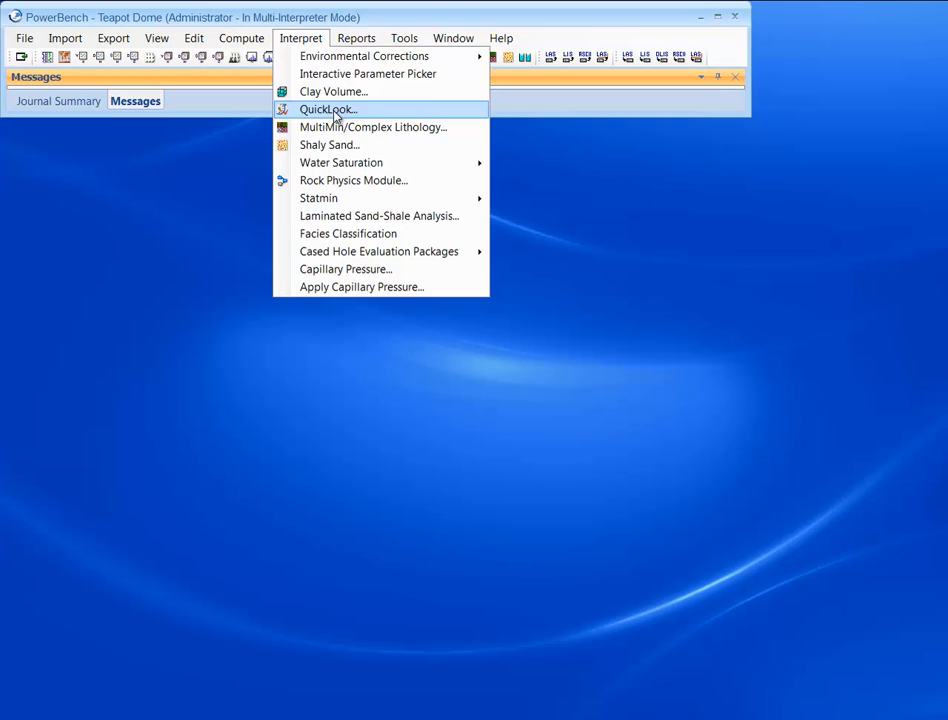
mouse_move(378, 216)
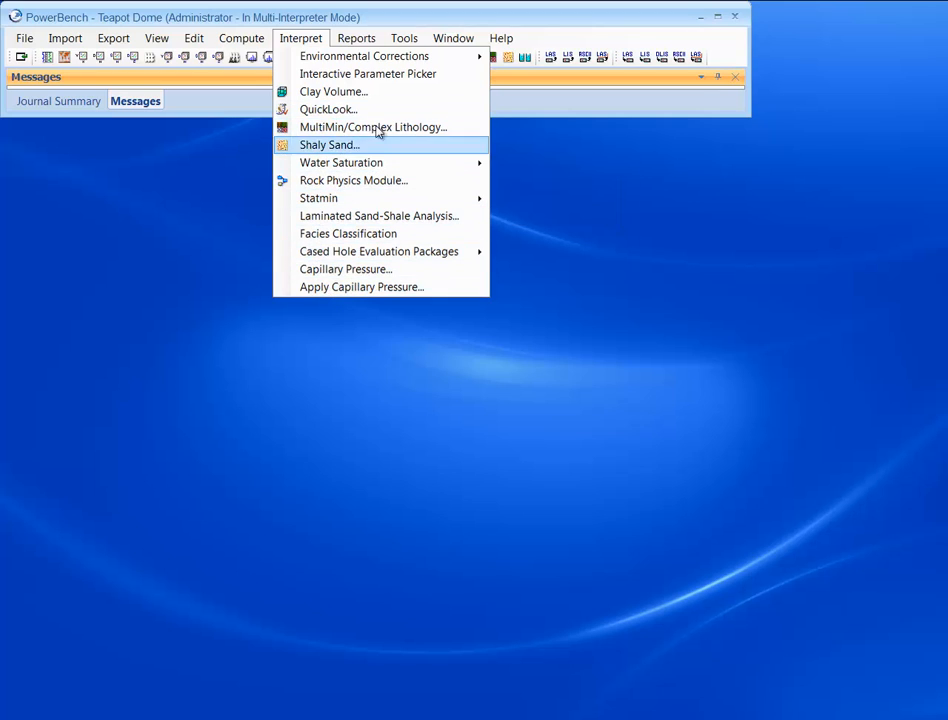
click(356, 38)
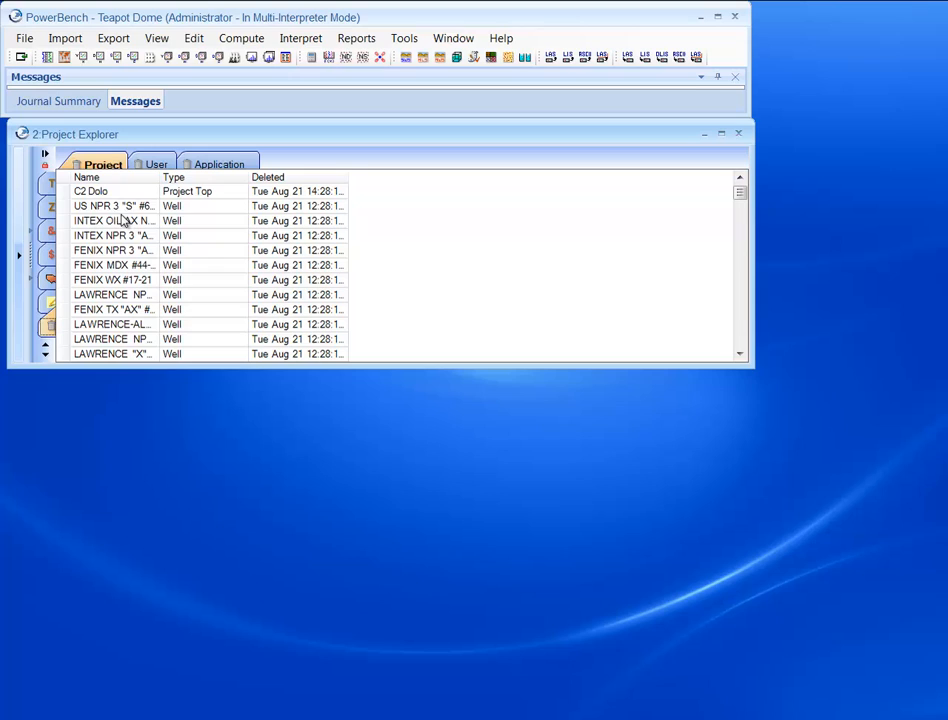
Step: Select the deleted C2 Dolo project top and bring up its context actions
click(91, 191)
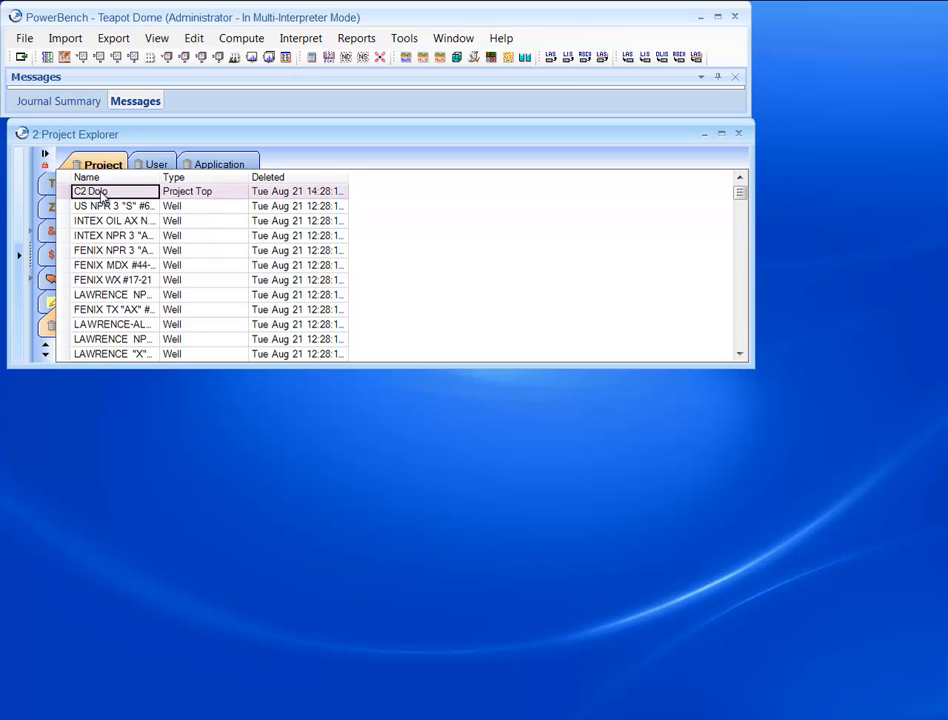
right_click(90, 191)
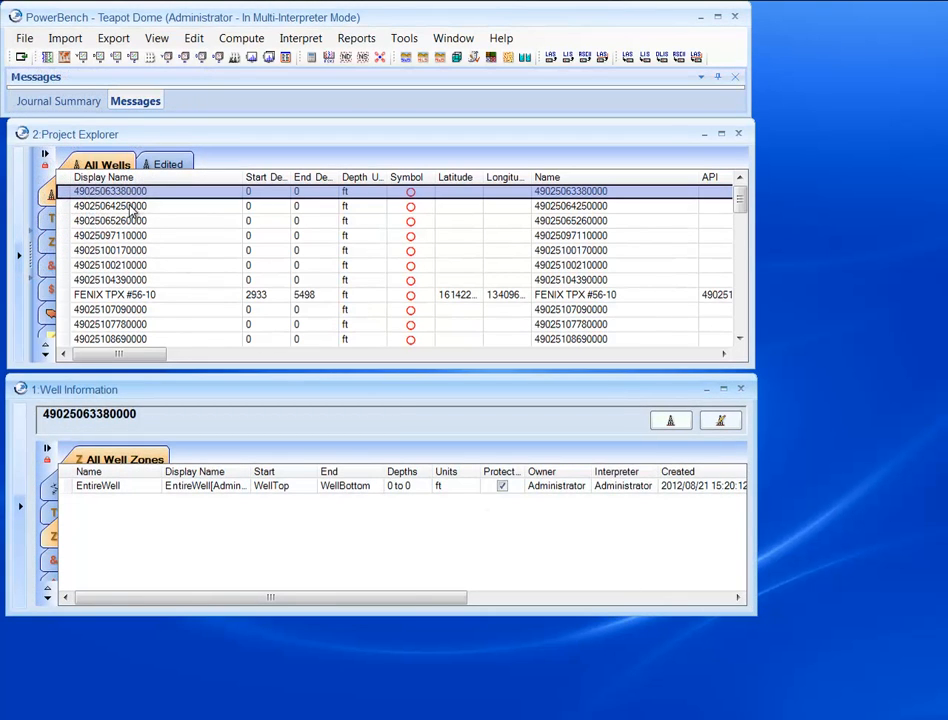
click(110, 206)
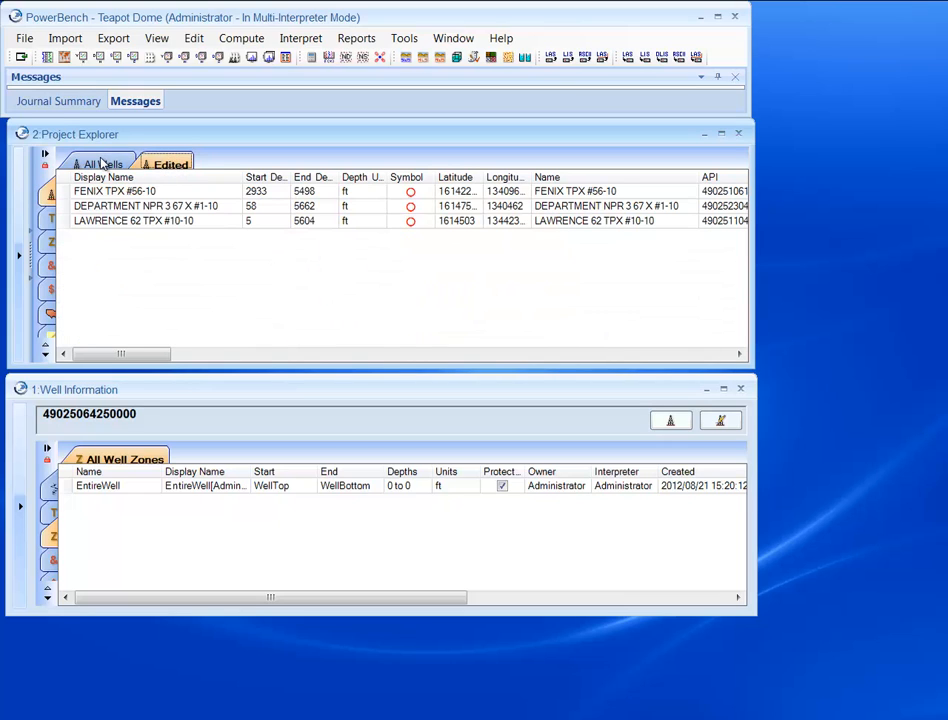
click(102, 164)
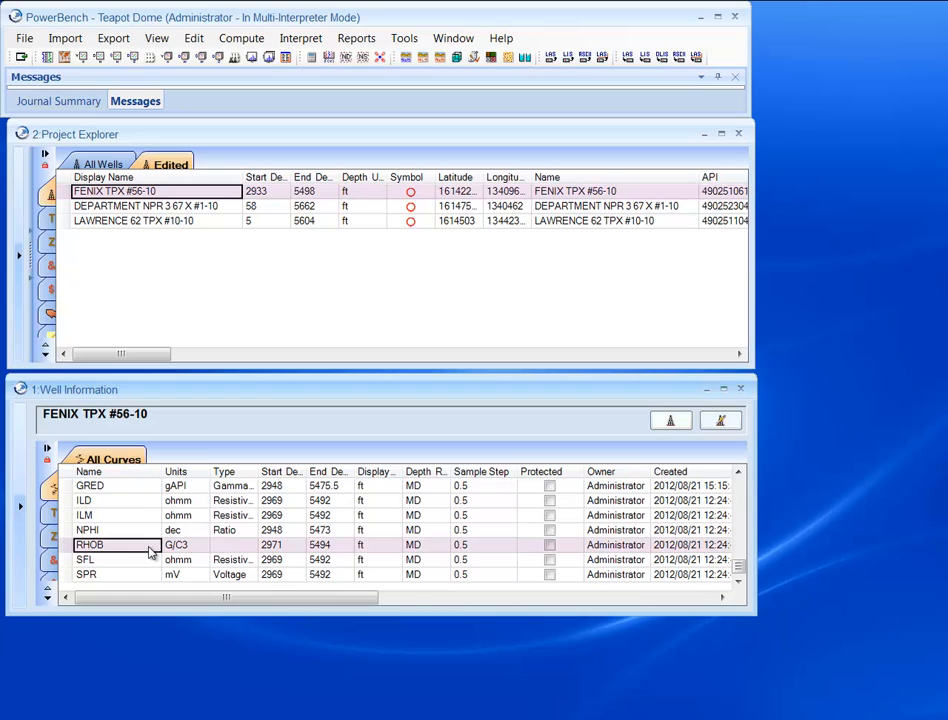
click(120, 458)
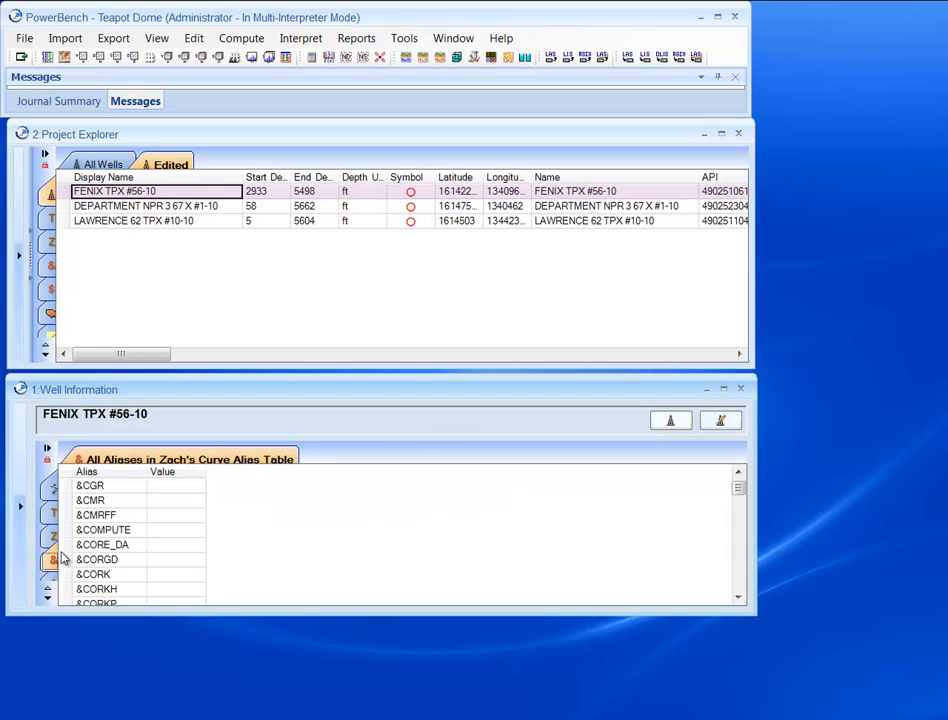
scroll(down, 3)
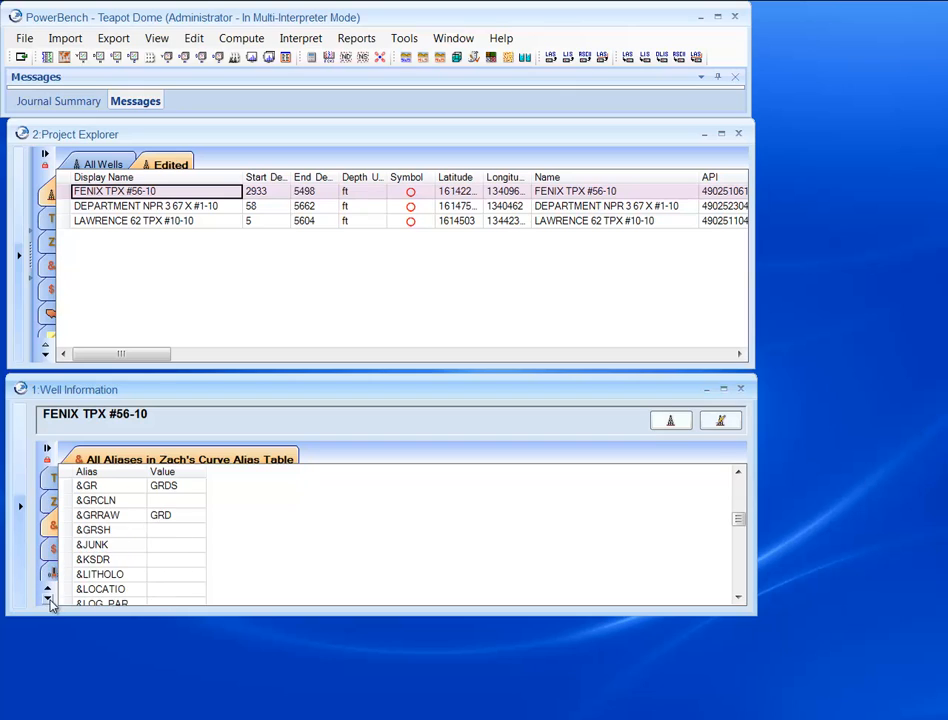
click(124, 459)
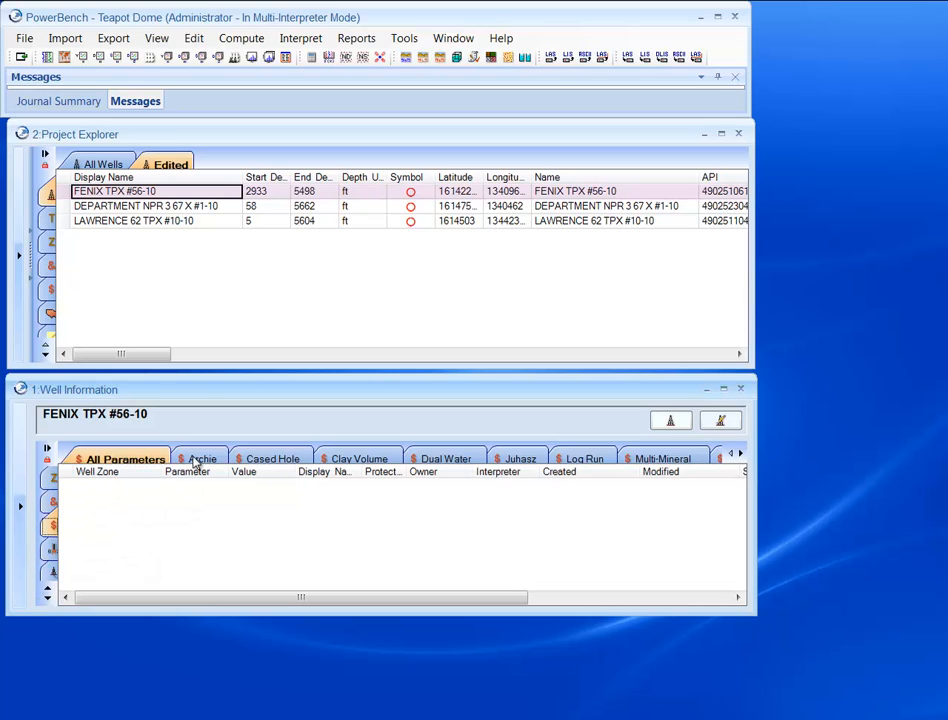
click(451, 458)
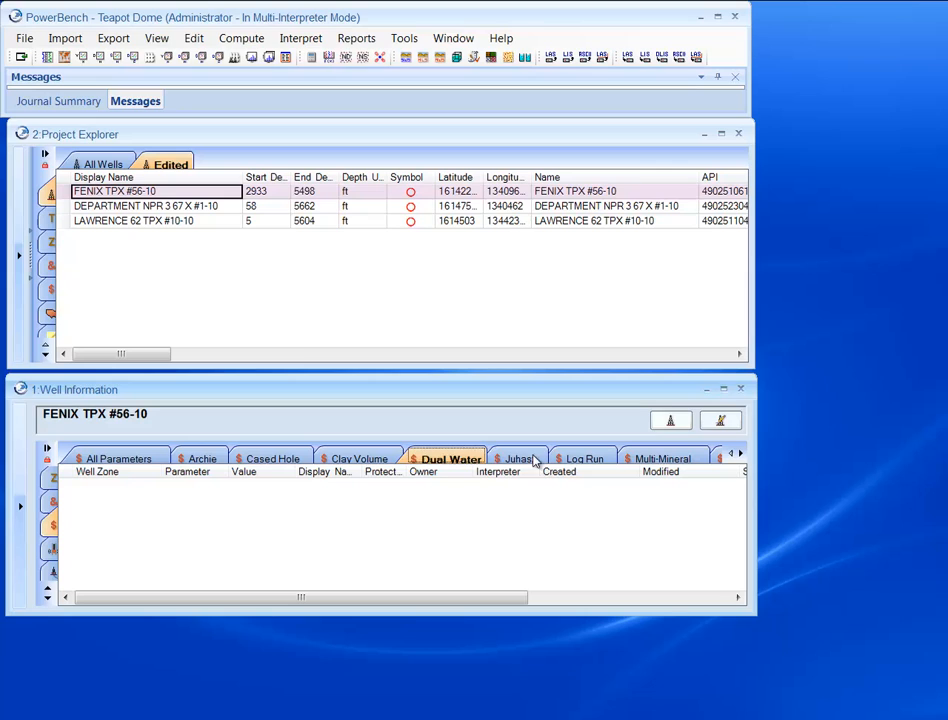
click(585, 458)
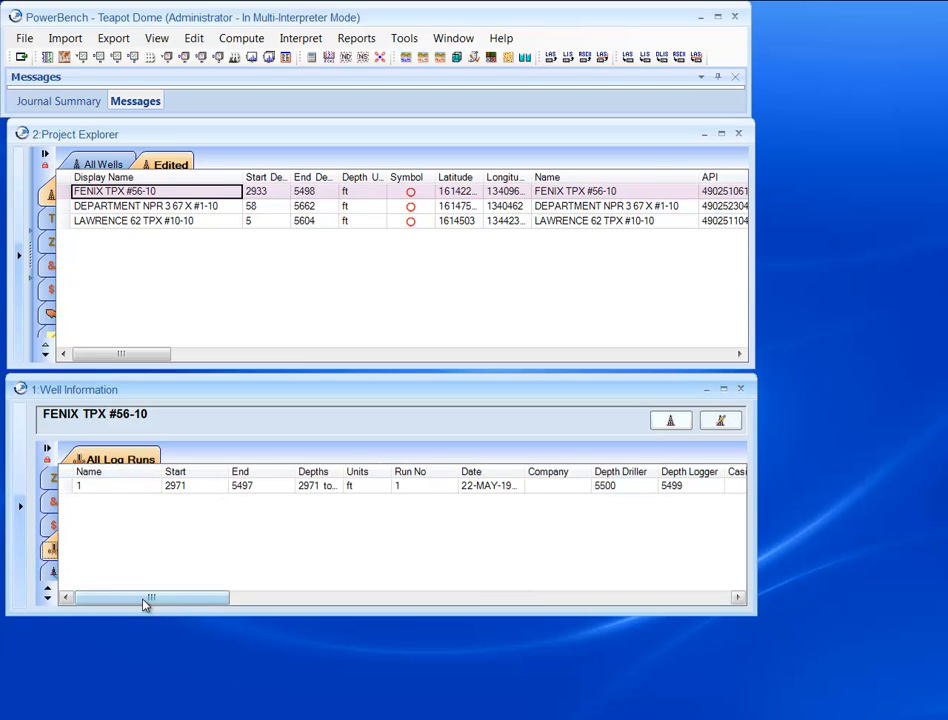
drag(150, 597, 378, 597)
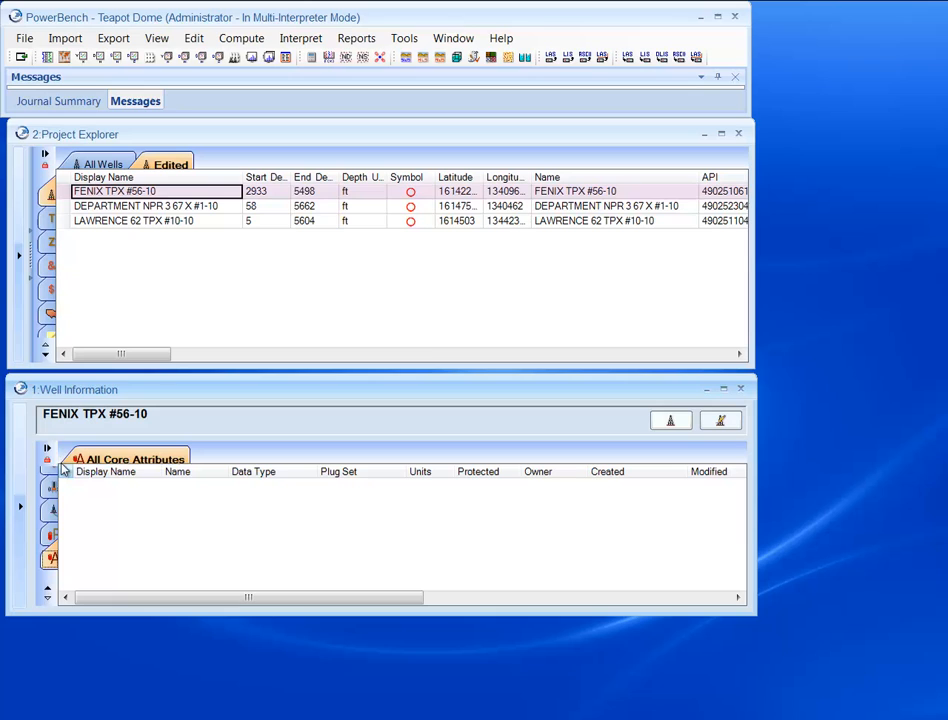
click(112, 458)
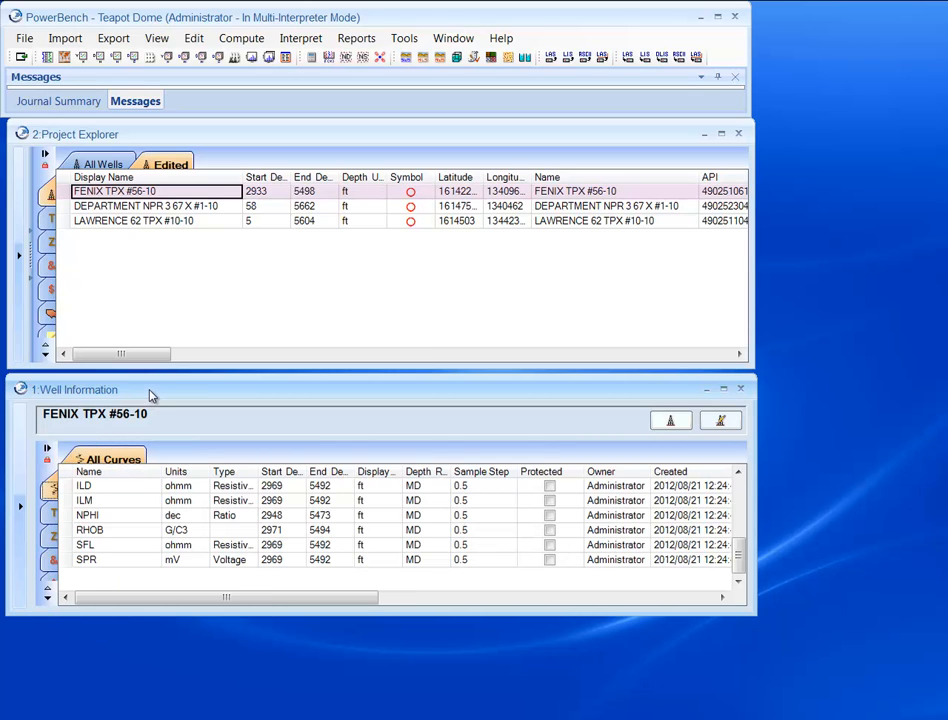
click(146, 206)
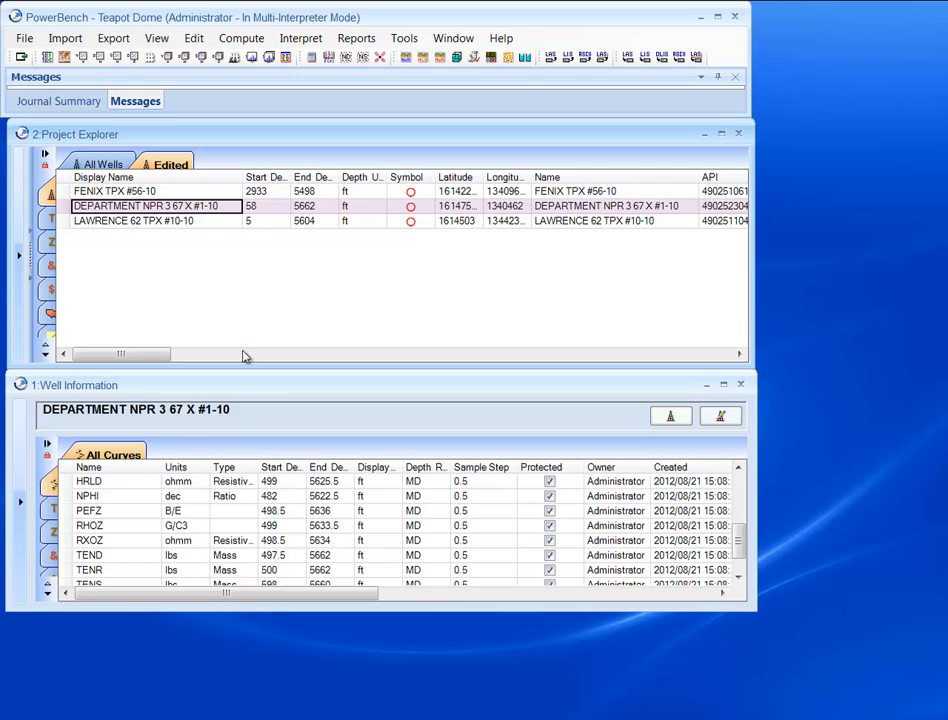
click(114, 191)
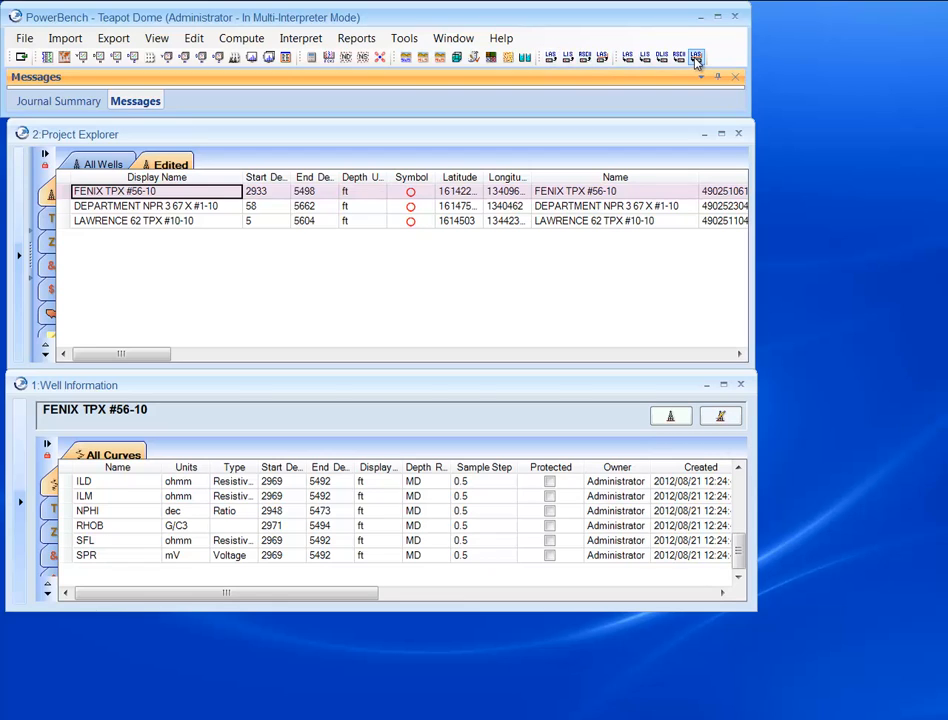
click(113, 38)
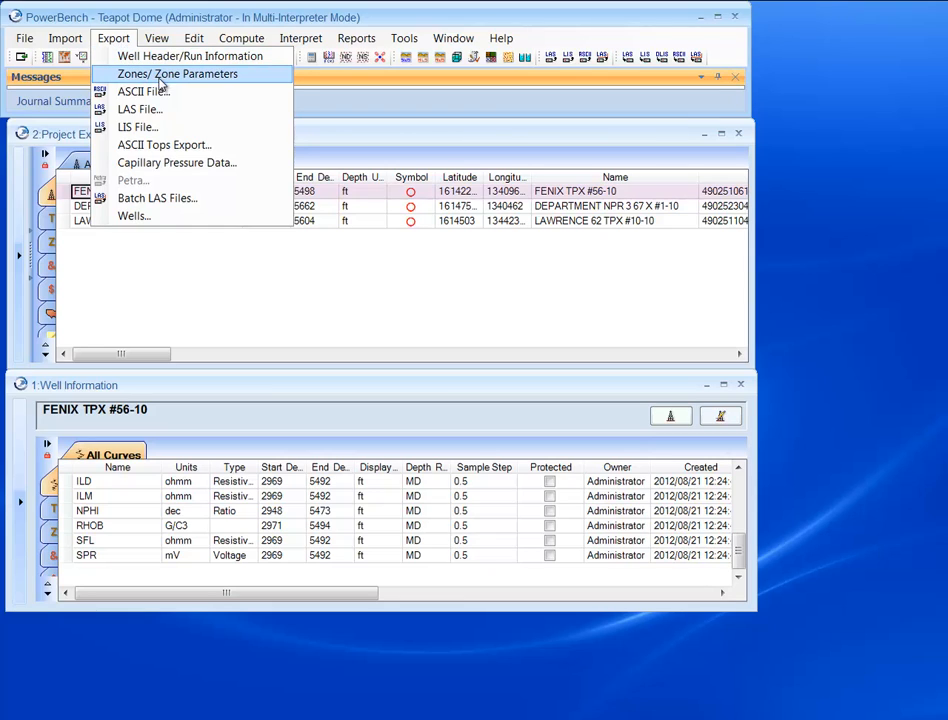
mouse_move(164, 144)
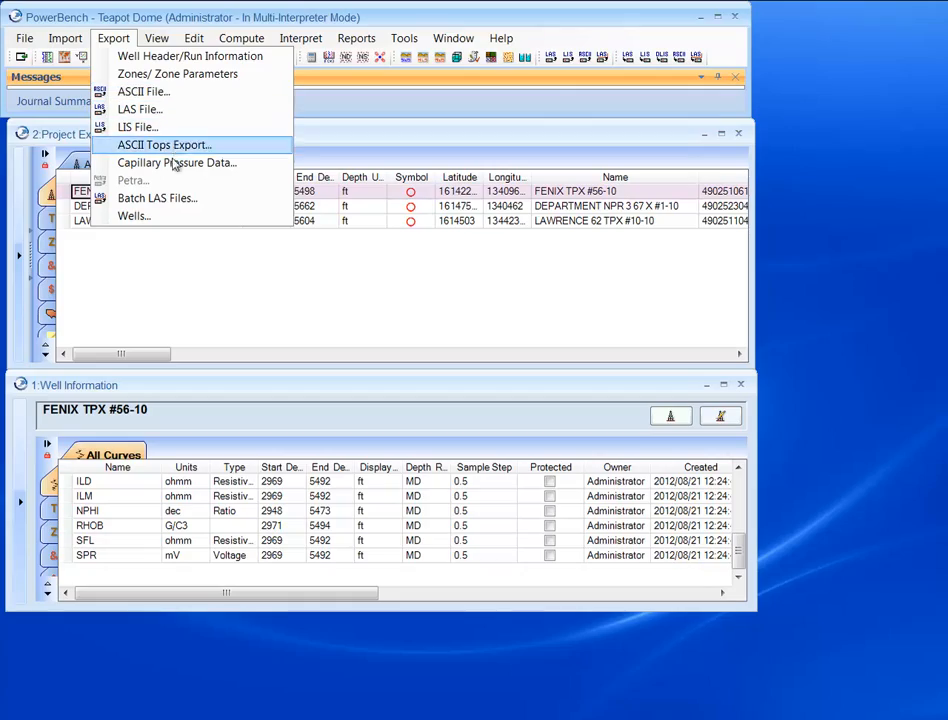